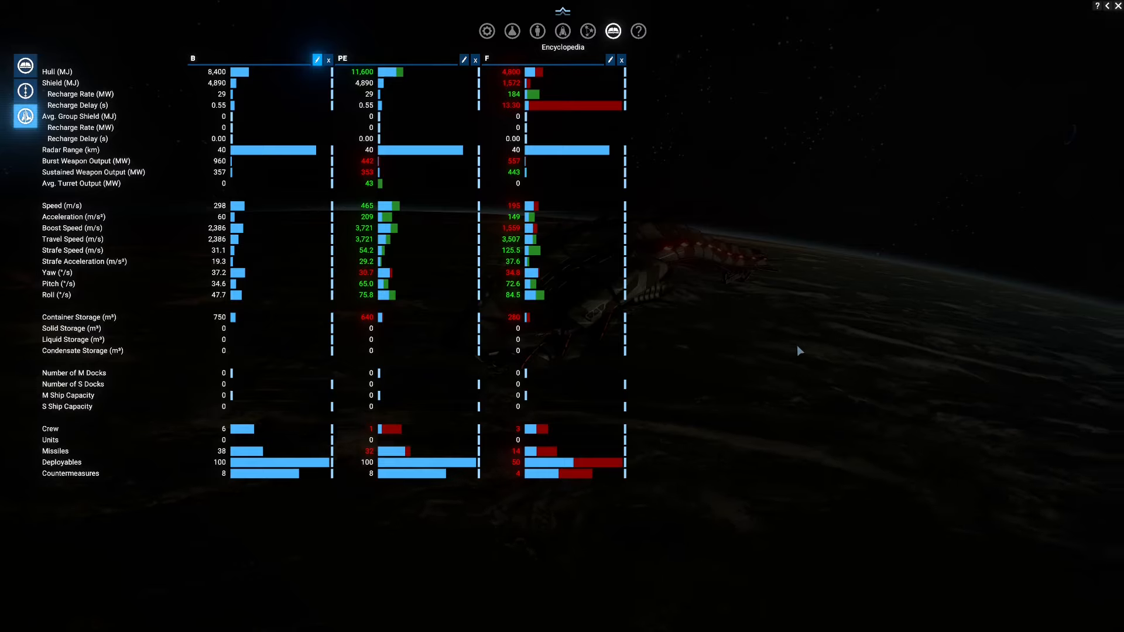
{"action": "mouse_move", "coordinate": [321, 71]}
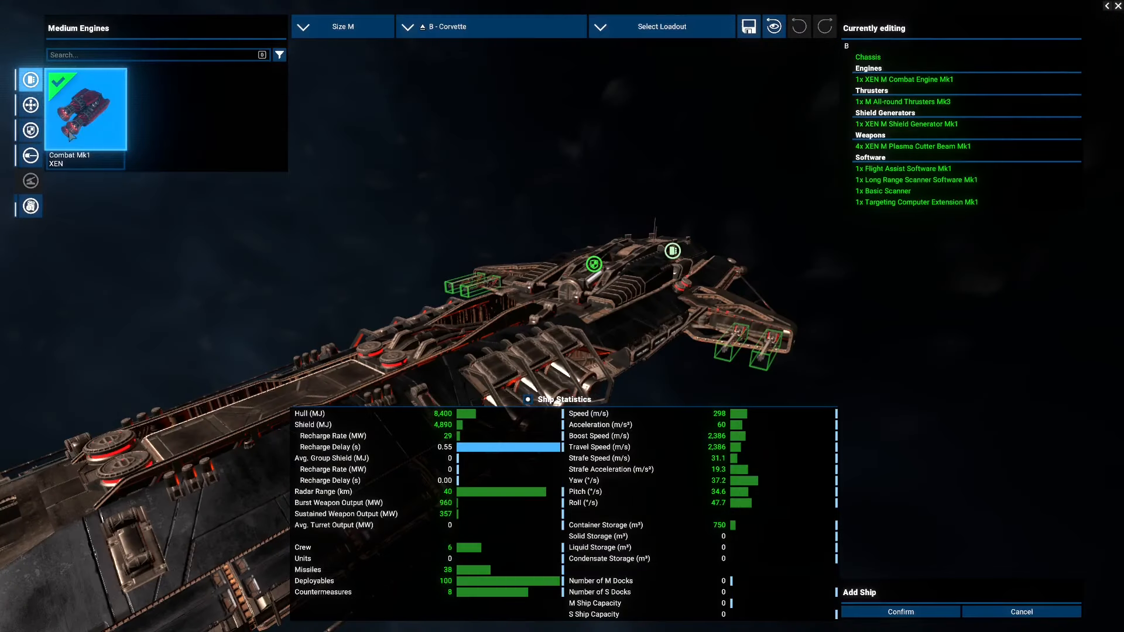
- Select the XEN M Plasma Cutter Beam Mk1 entry under Military > Weapons in the encyclopedia
{"action": "left_click", "coordinate": [29, 155]}
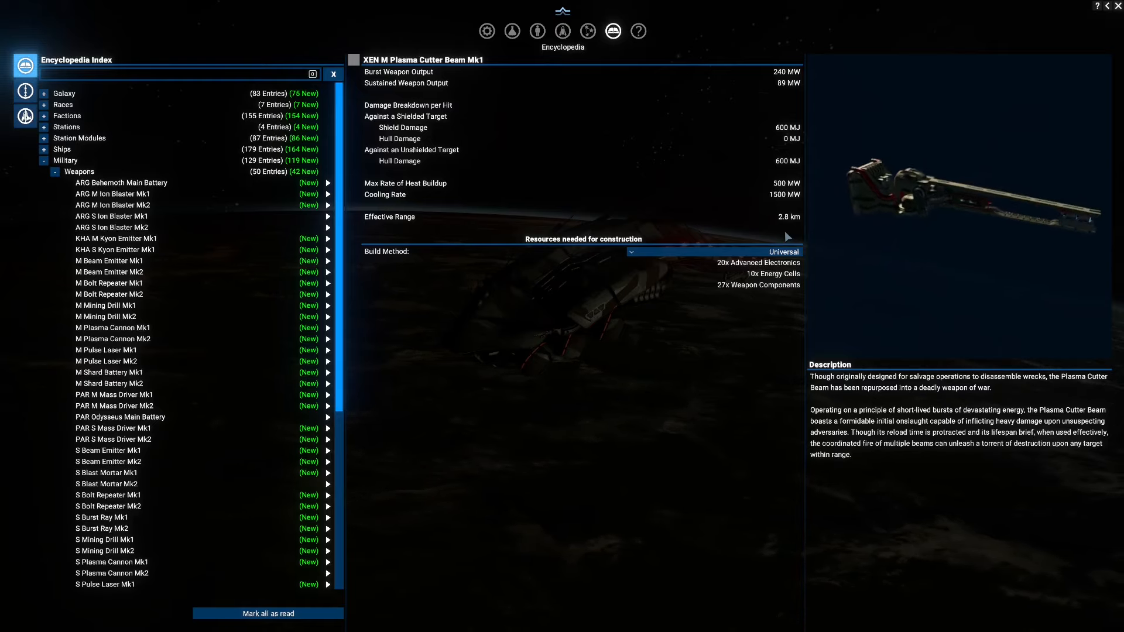
- Close the encyclopedia entry to return to the B corvette loadout with four plasma cutter beams
{"action": "left_click", "coordinate": [587, 32]}
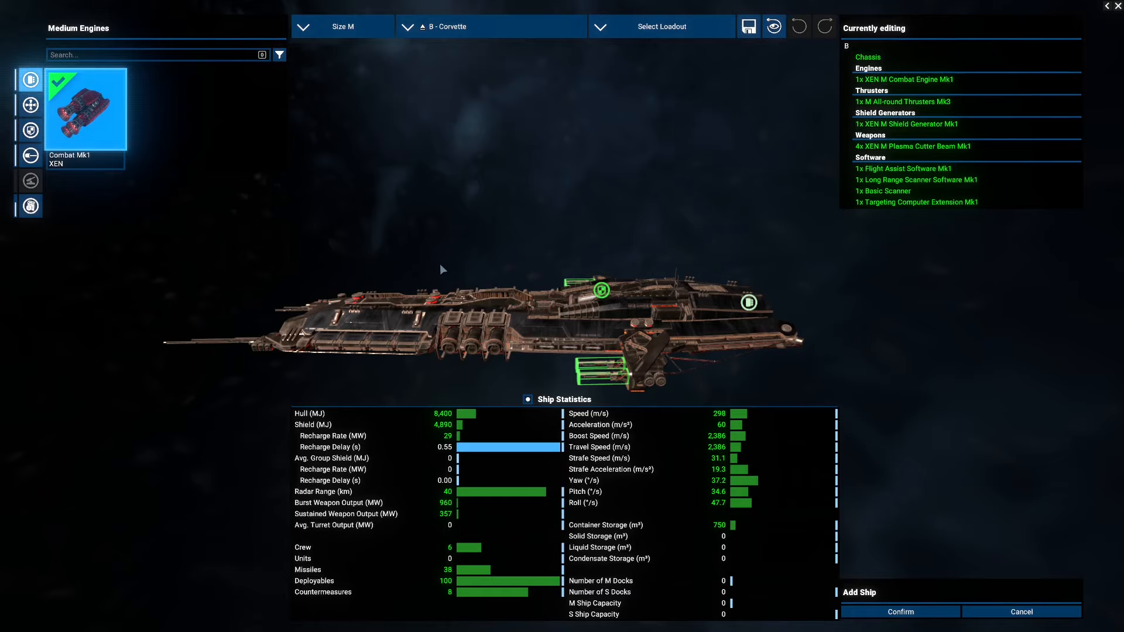
{"action": "mouse_move", "coordinate": [810, 139]}
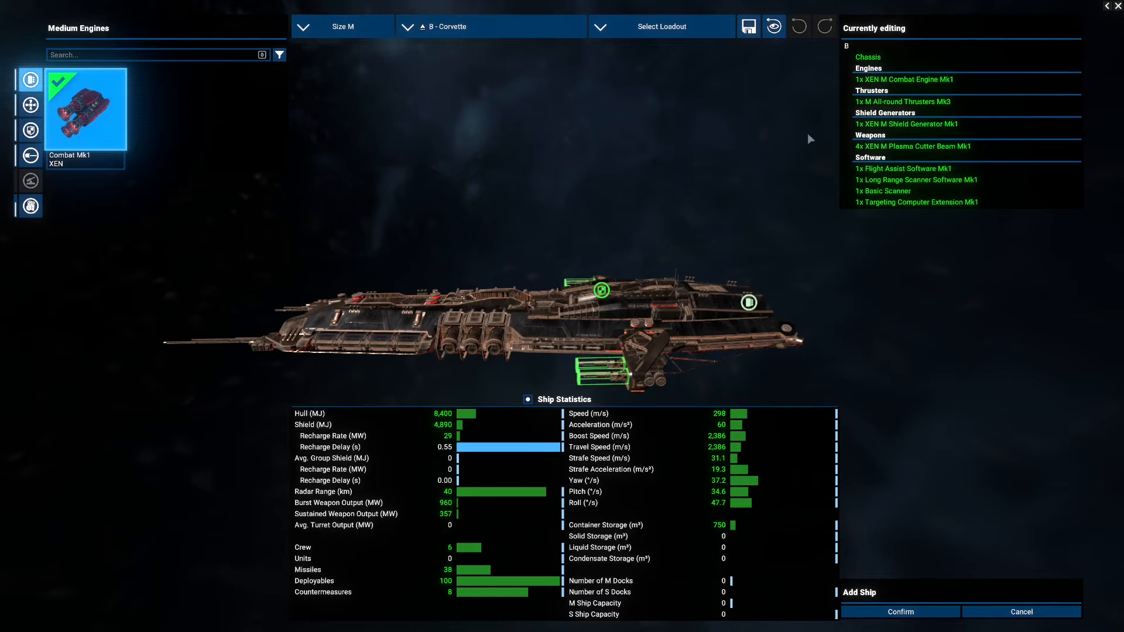
- Go back from the B corvette configurator to the B, PE and F comparison table
{"action": "left_click", "coordinate": [30, 79]}
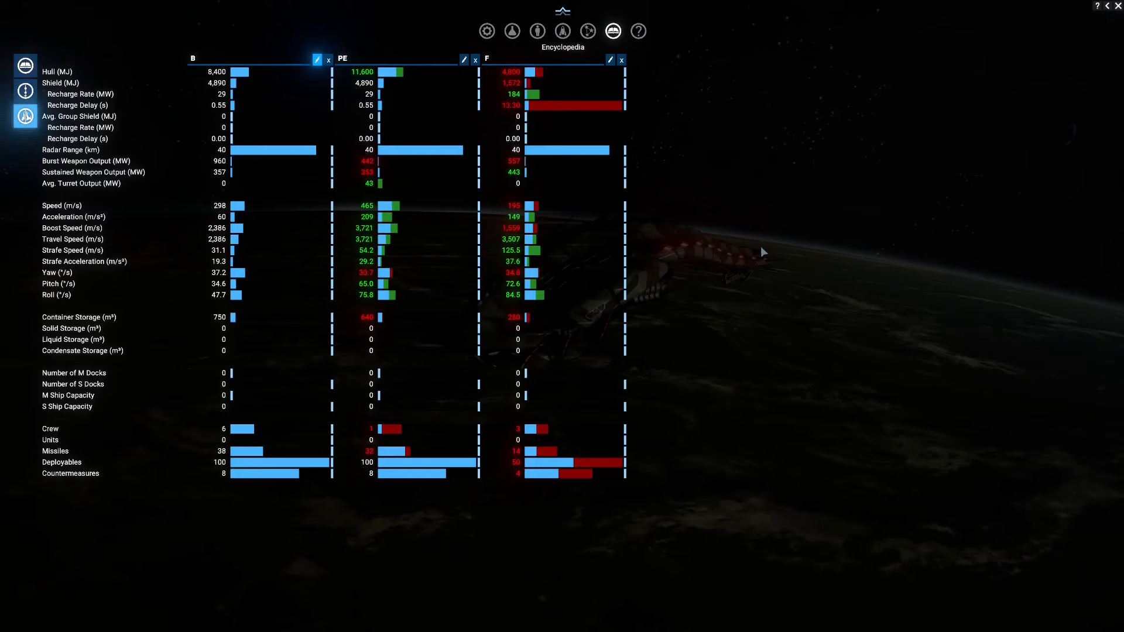
{"action": "mouse_move", "coordinate": [472, 198]}
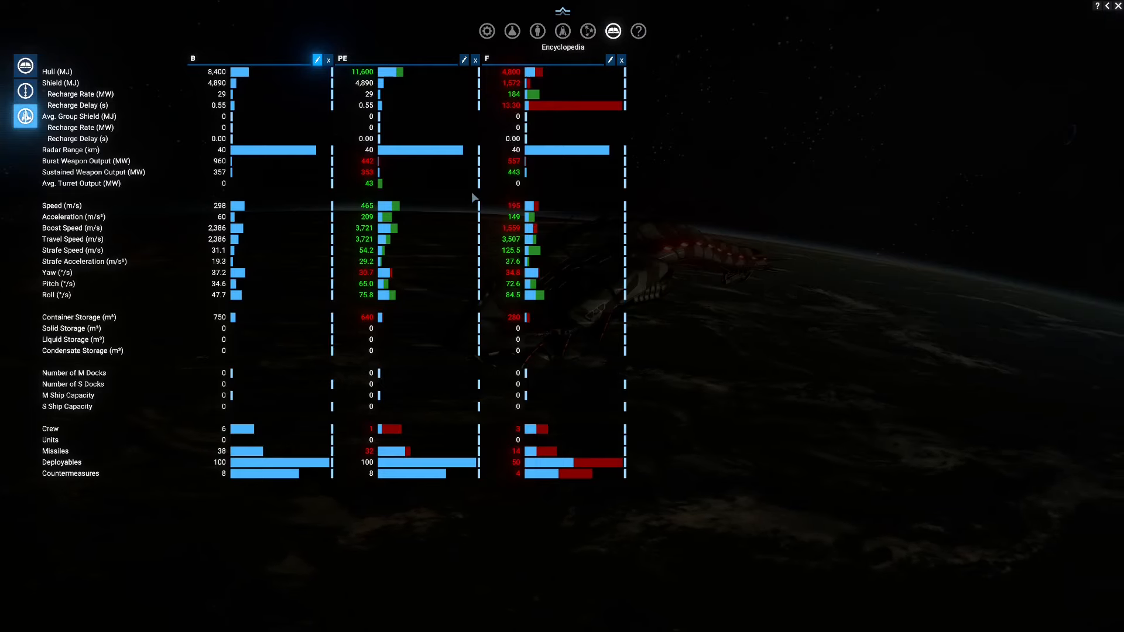
{"action": "mouse_move", "coordinate": [470, 73]}
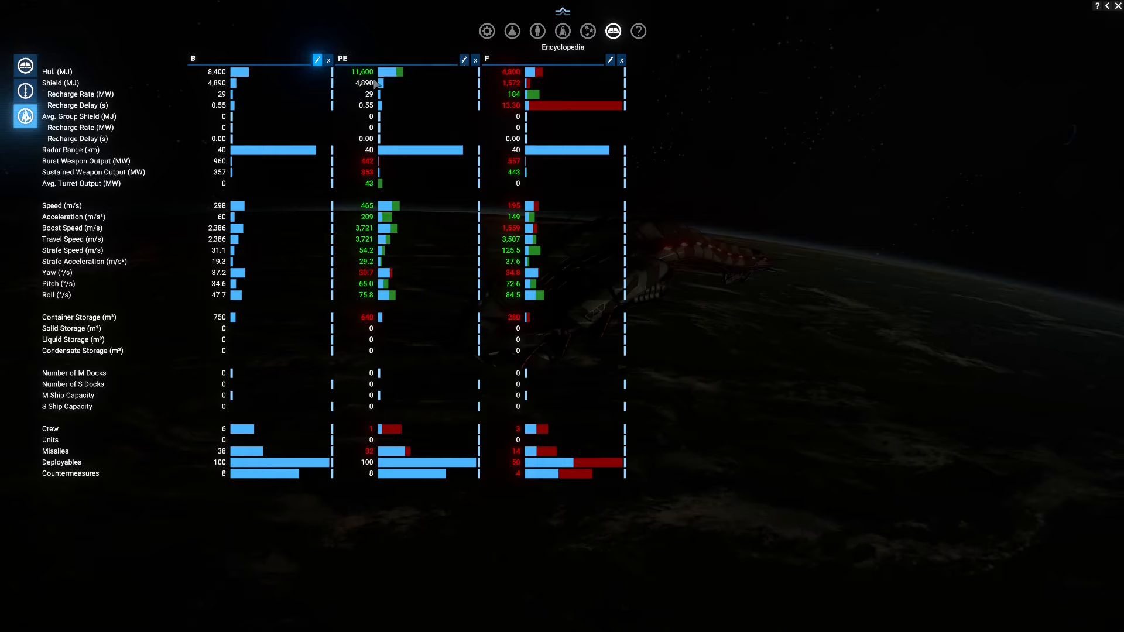
{"action": "mouse_move", "coordinate": [390, 97]}
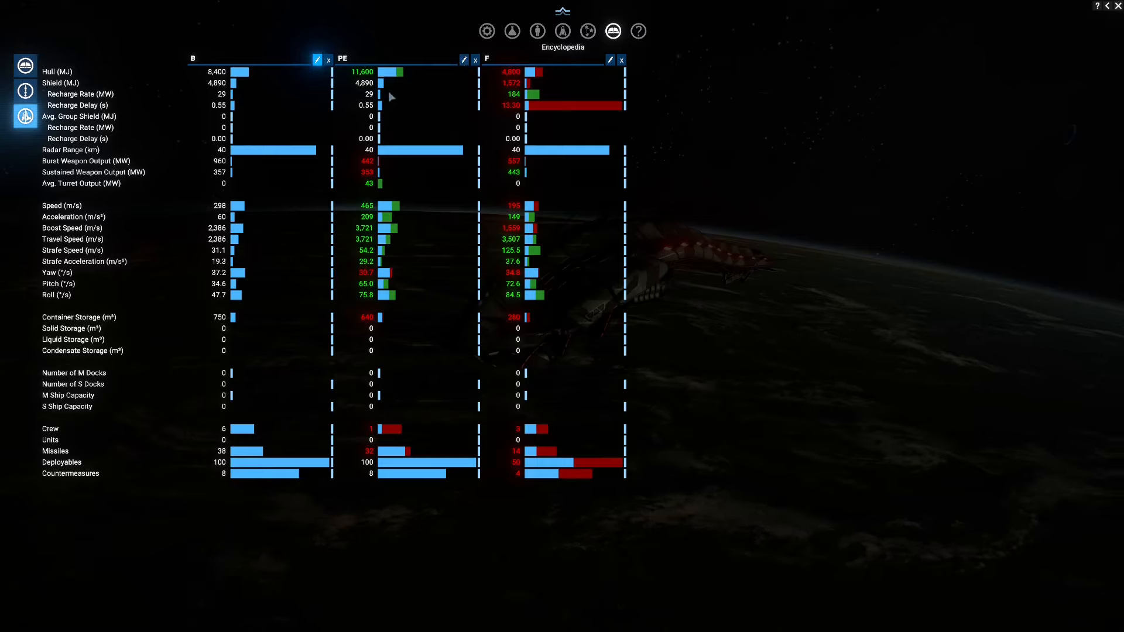
{"action": "mouse_move", "coordinate": [371, 252]}
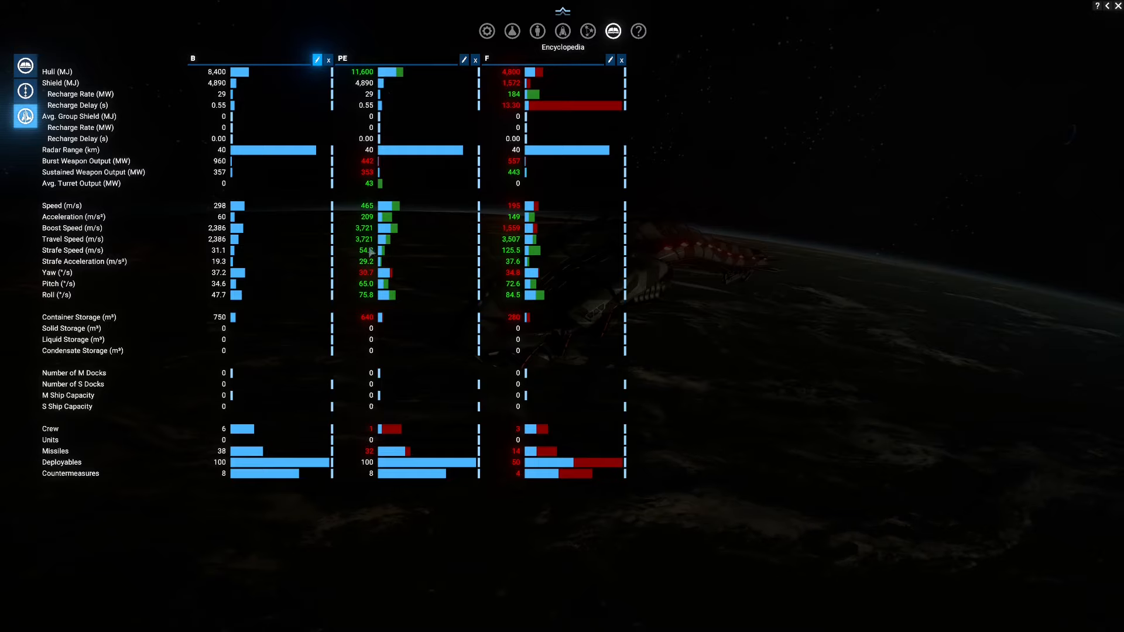
{"action": "mouse_move", "coordinate": [427, 268]}
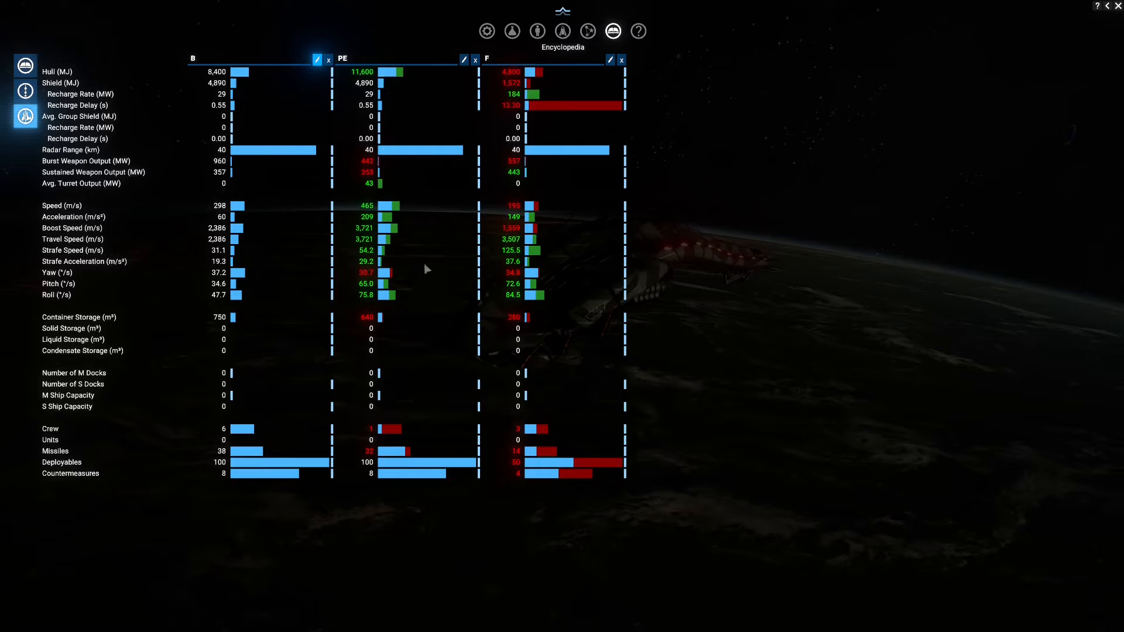
{"action": "mouse_move", "coordinate": [439, 291]}
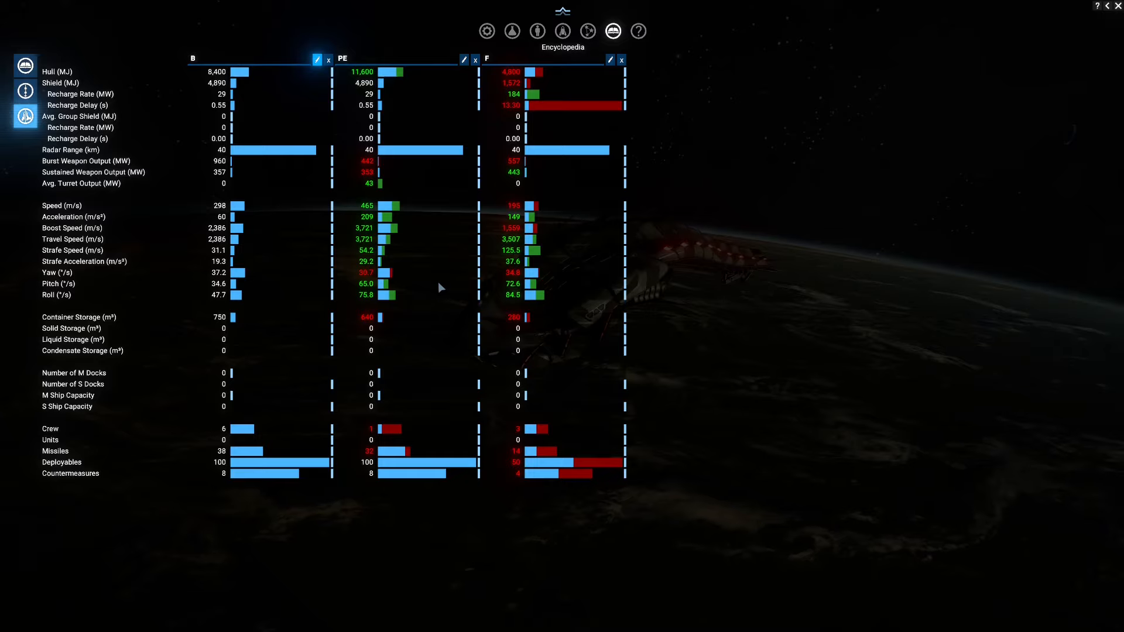
{"action": "mouse_move", "coordinate": [459, 96]}
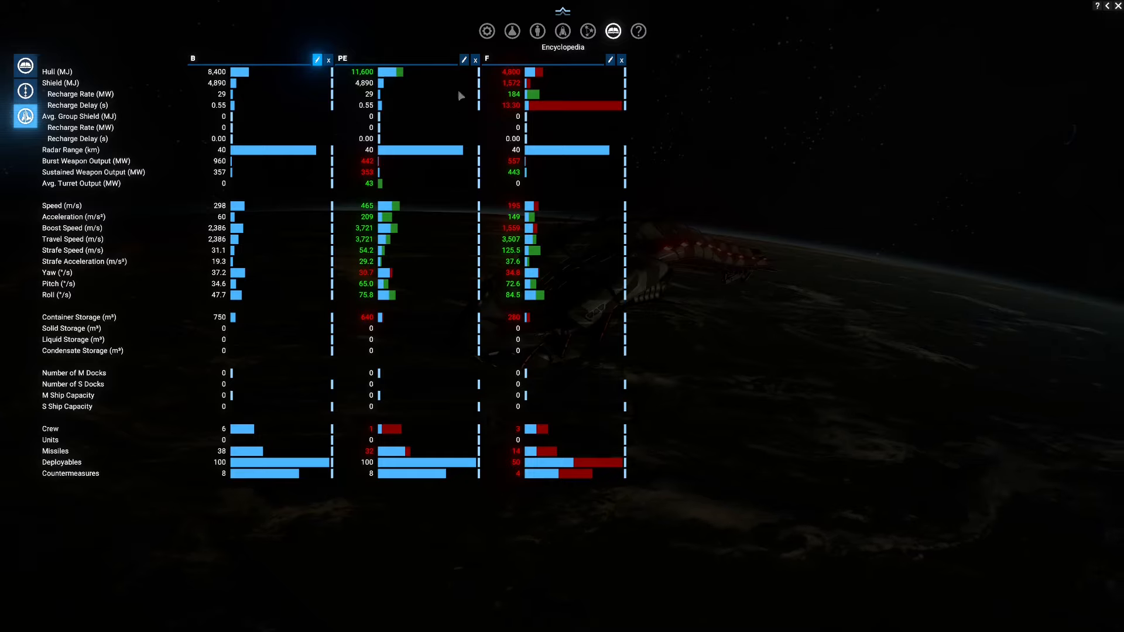
- Open the PE corvette for configuration and view the XEN M Needler Turret Mk1 entry
{"action": "left_click", "coordinate": [464, 59]}
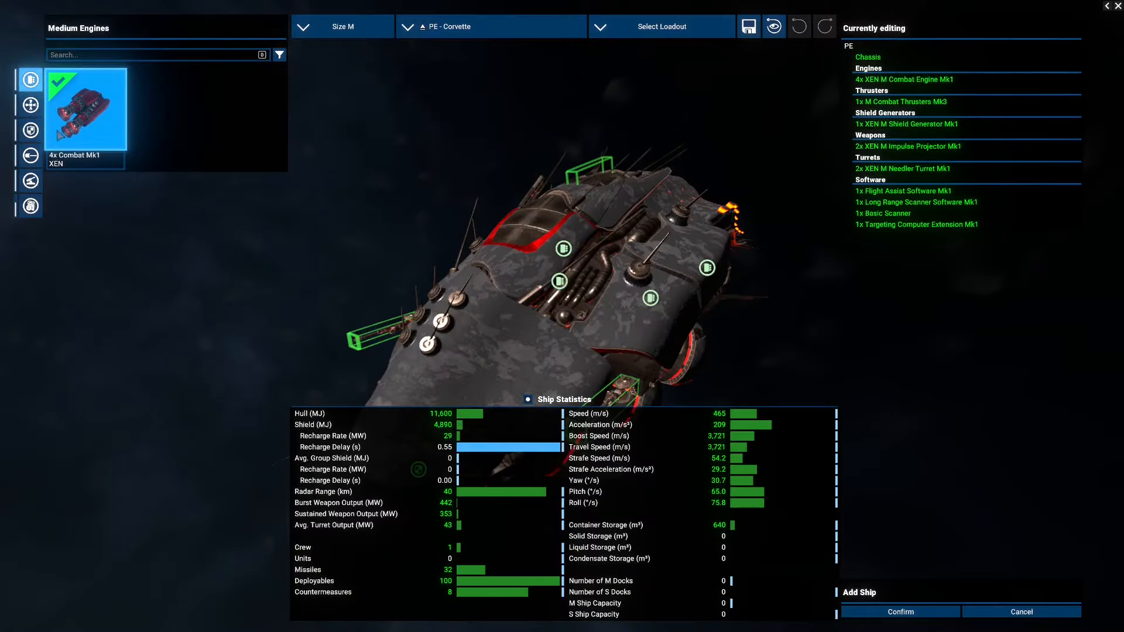
{"action": "left_click", "coordinate": [29, 181]}
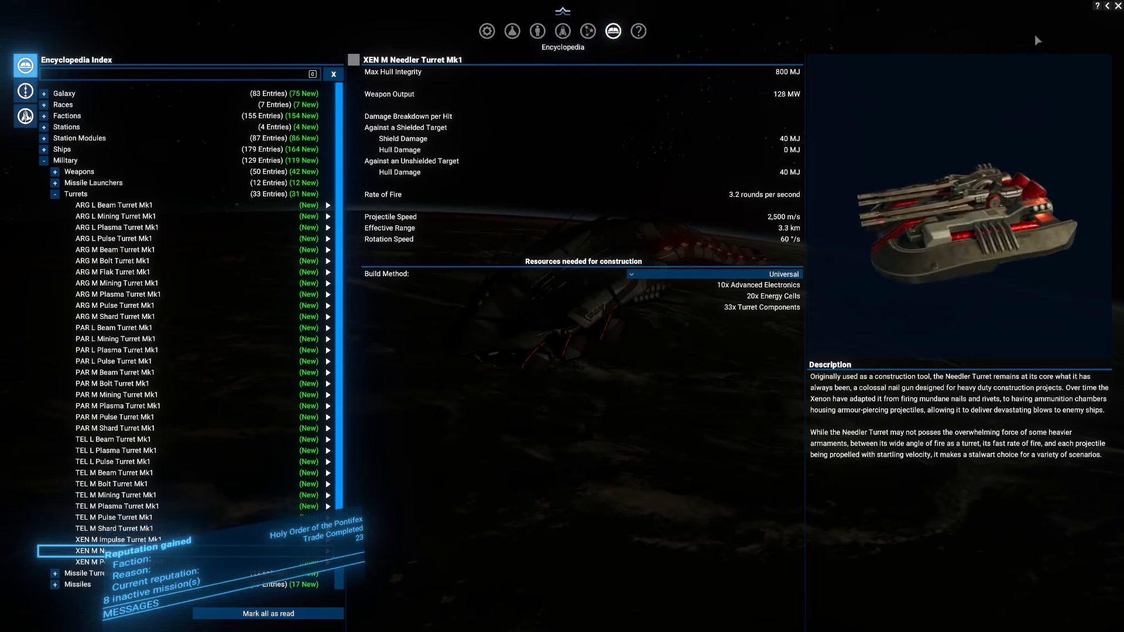
- View the XEN M Impulse Projector Mk1 entry, then return to the B, PE and F comparison
{"action": "left_click", "coordinate": [332, 74]}
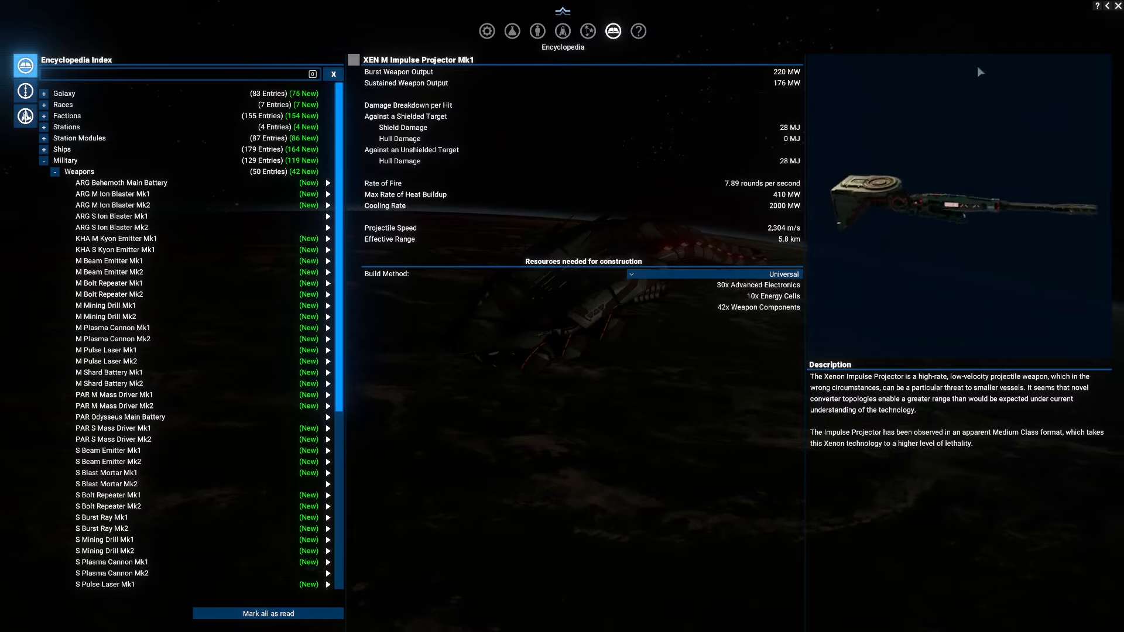
{"action": "left_click", "coordinate": [332, 74]}
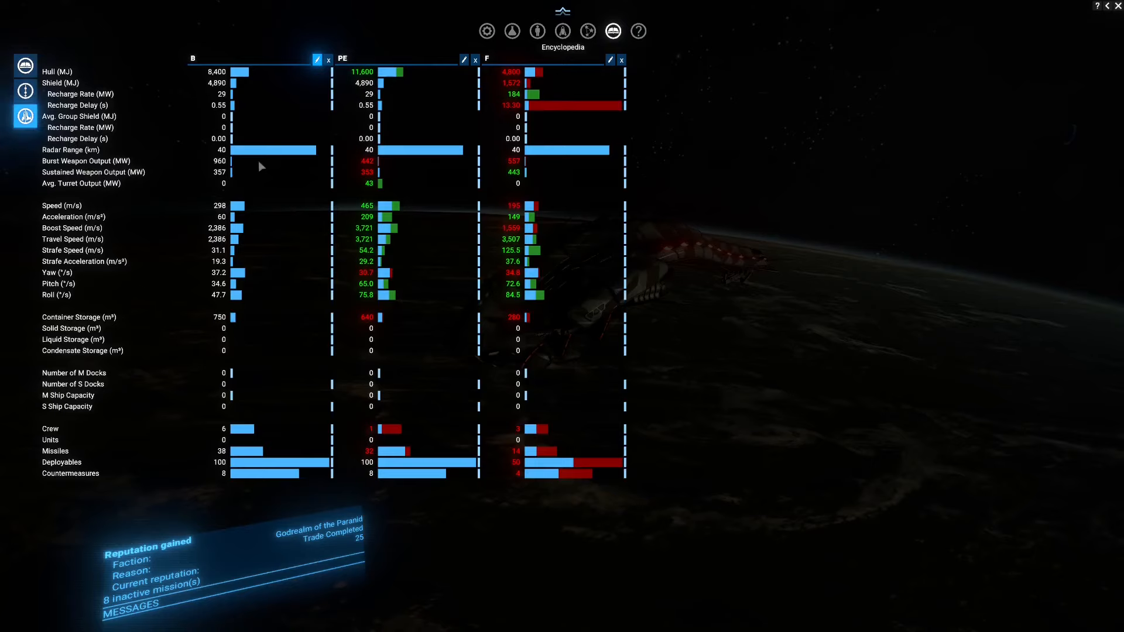
{"action": "mouse_move", "coordinate": [590, 89]}
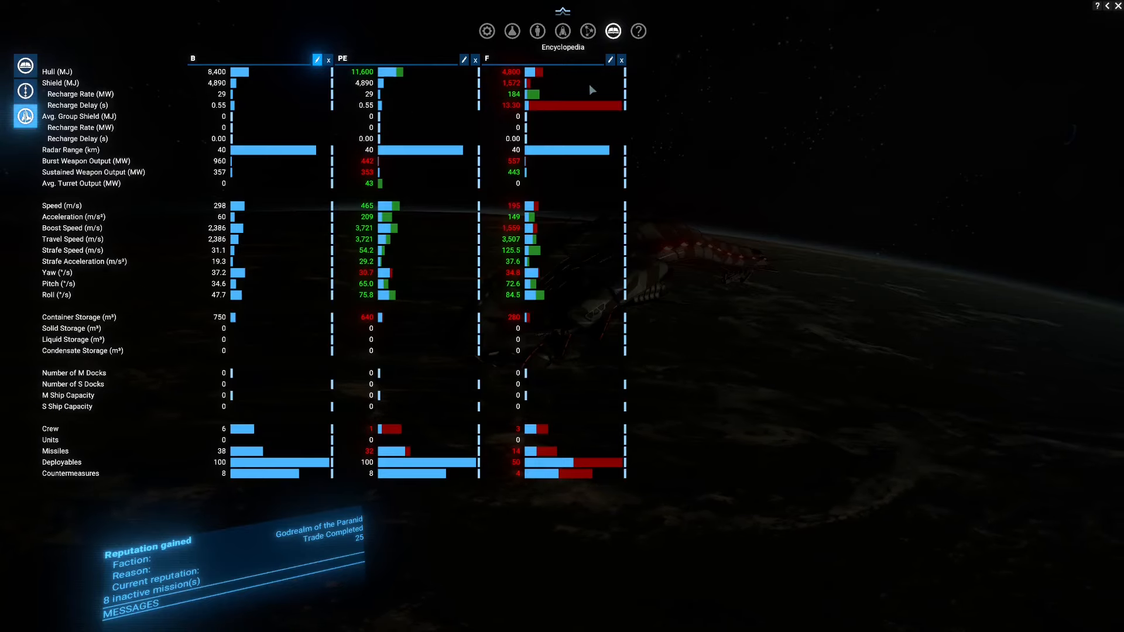
{"action": "mouse_move", "coordinate": [745, 173]}
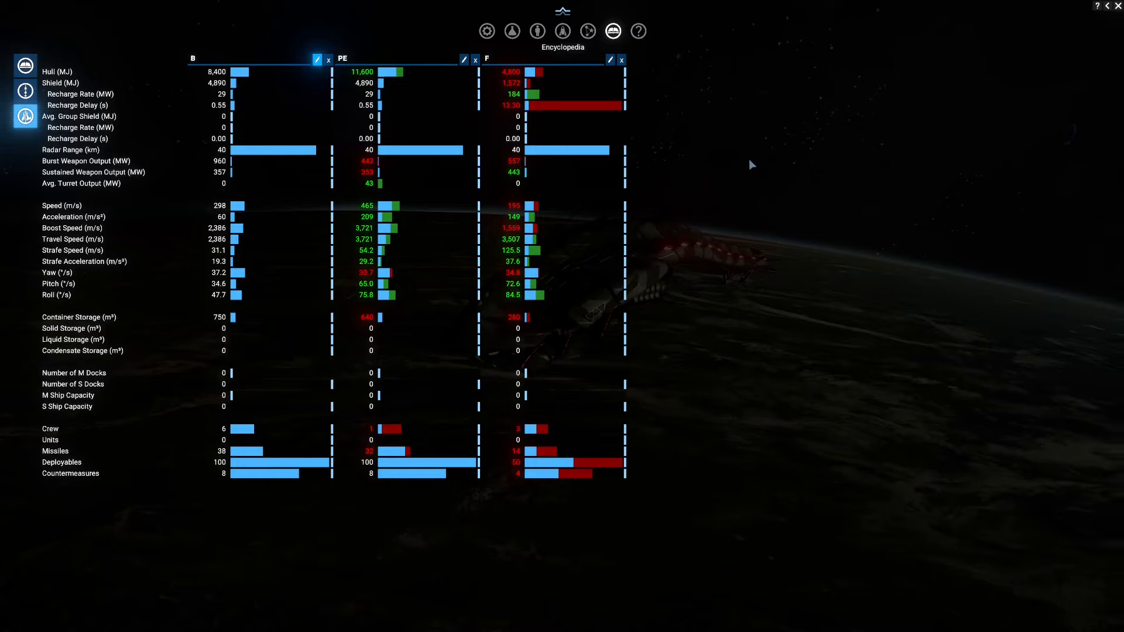
- Switch to the map of the Teladi sector with its Quantum Tube and Graphene factories
{"action": "left_click", "coordinate": [587, 31]}
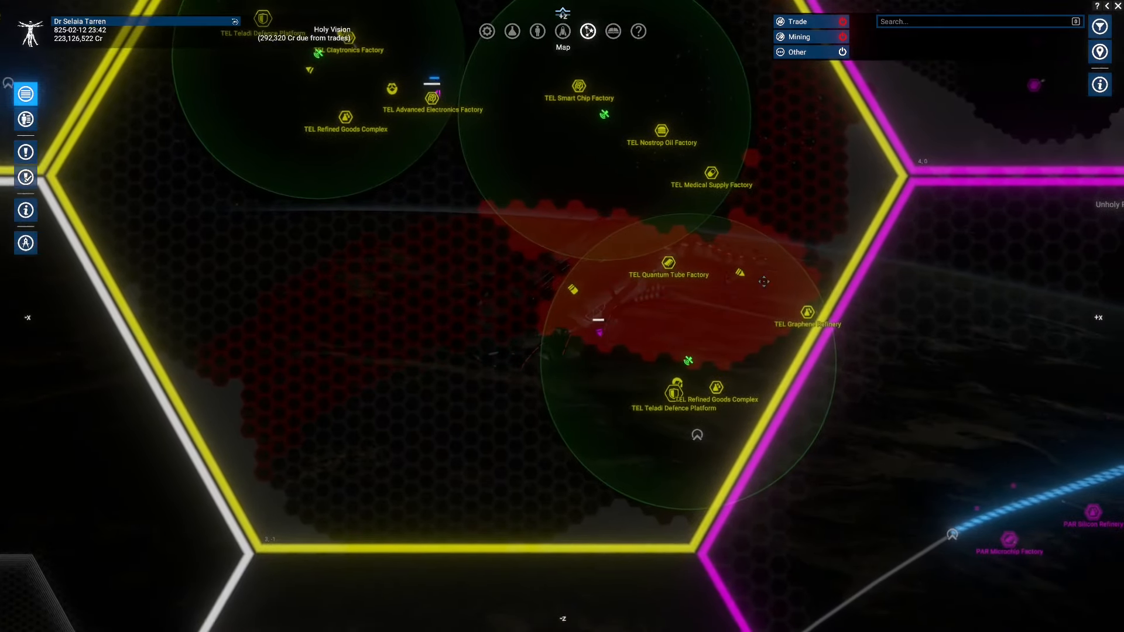
- Zoom in on the TEL Plunderer Phoenix E using its map context menu
{"action": "right_click", "coordinate": [742, 271]}
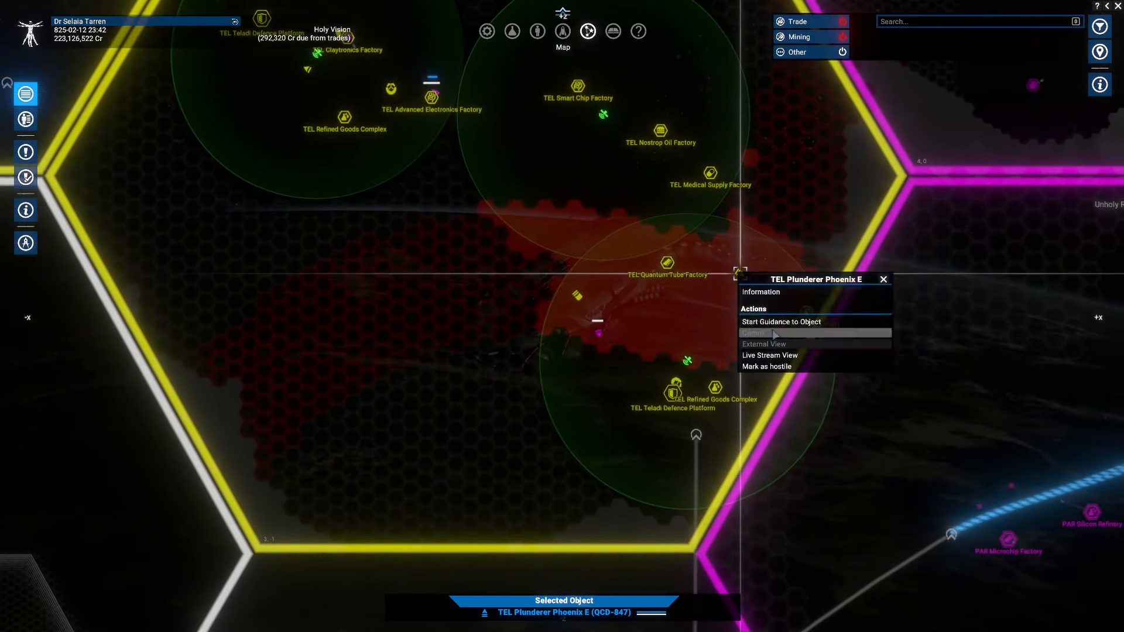
{"action": "left_click", "coordinate": [763, 344]}
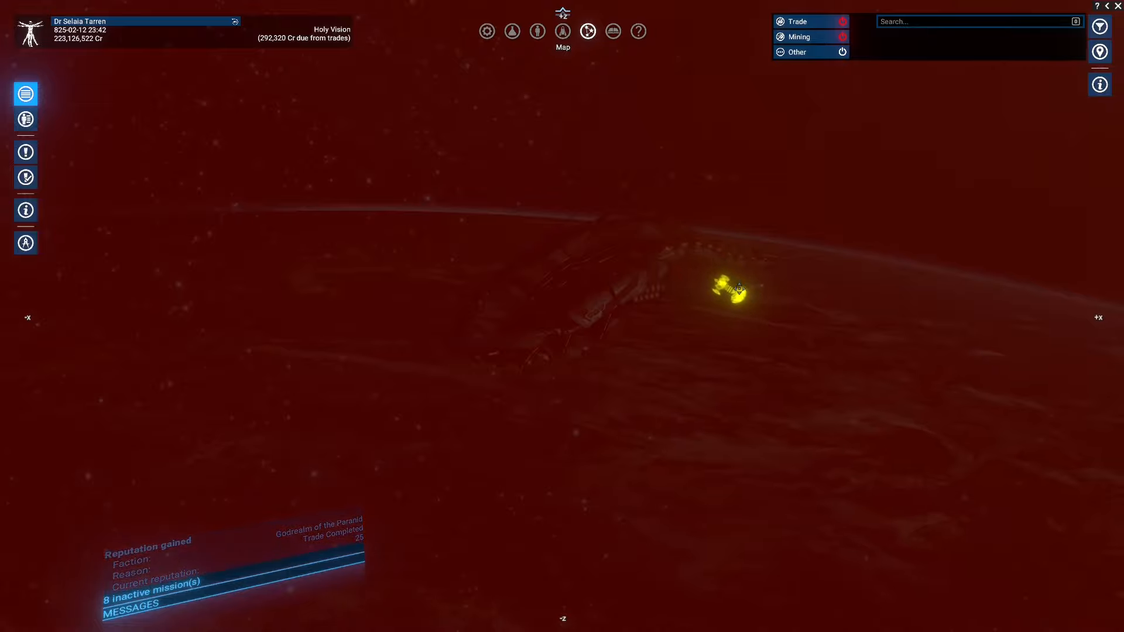
{"action": "mouse_move", "coordinate": [738, 297]}
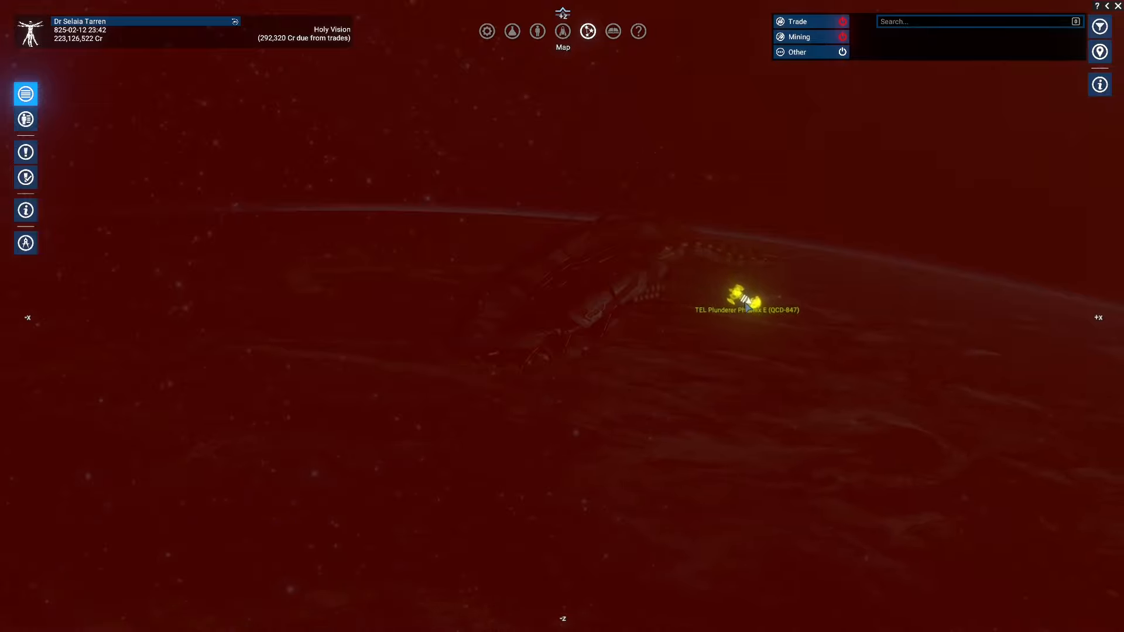
- Select the TEL Patrol Destroyer Phoenix E (GTJ-577) on the map instead of the Plunderer
{"action": "left_click", "coordinate": [746, 297]}
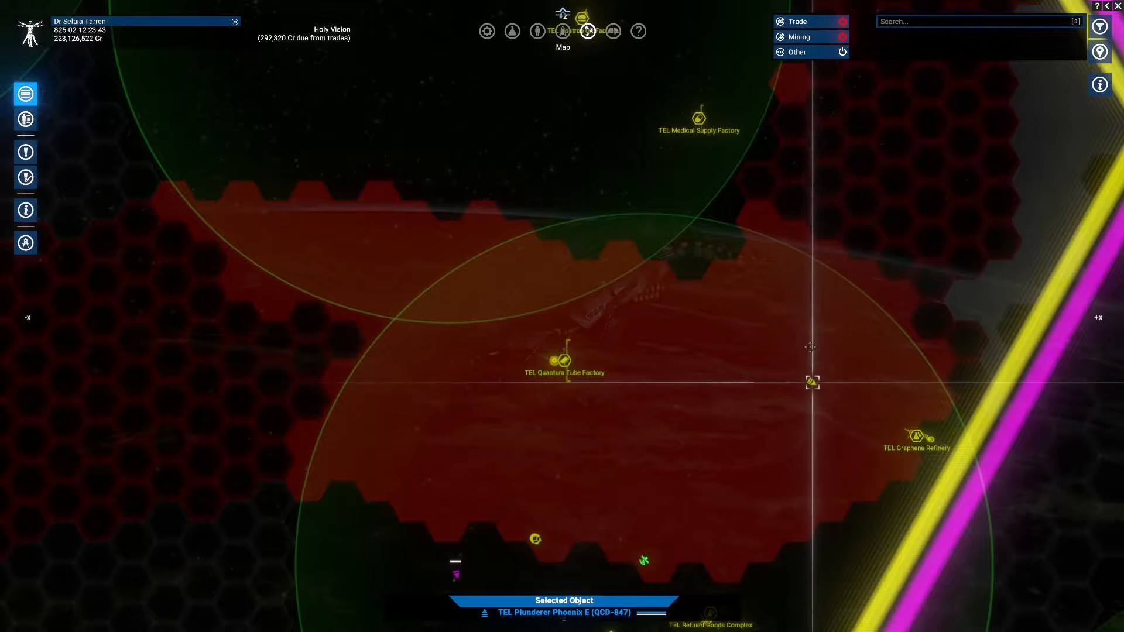
{"action": "mouse_move", "coordinate": [778, 402]}
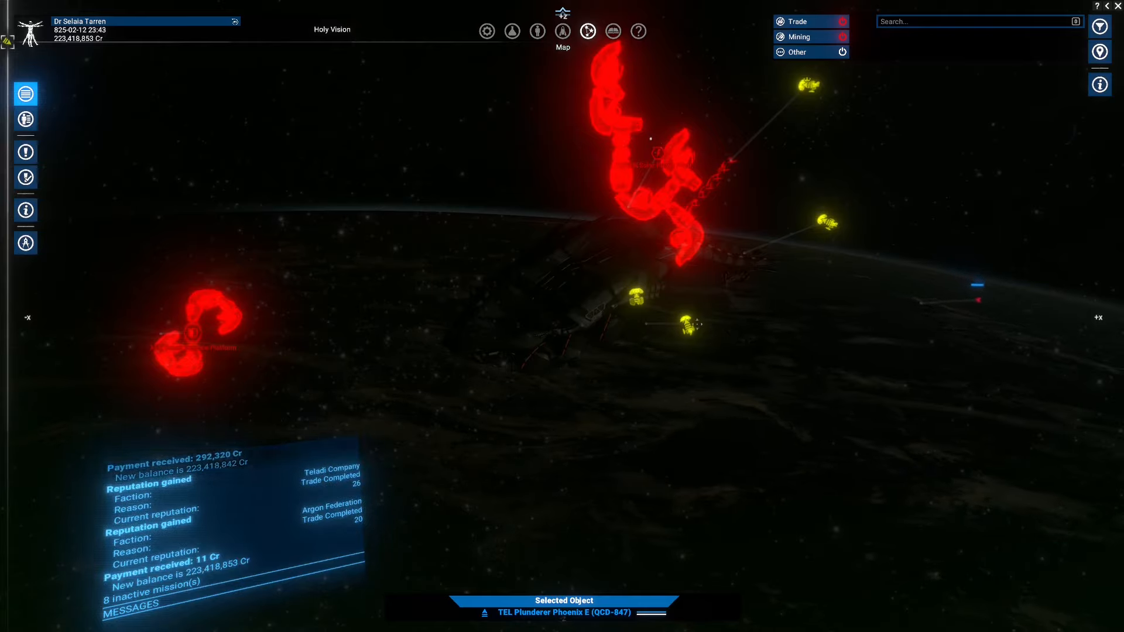
{"action": "left_click", "coordinate": [686, 324]}
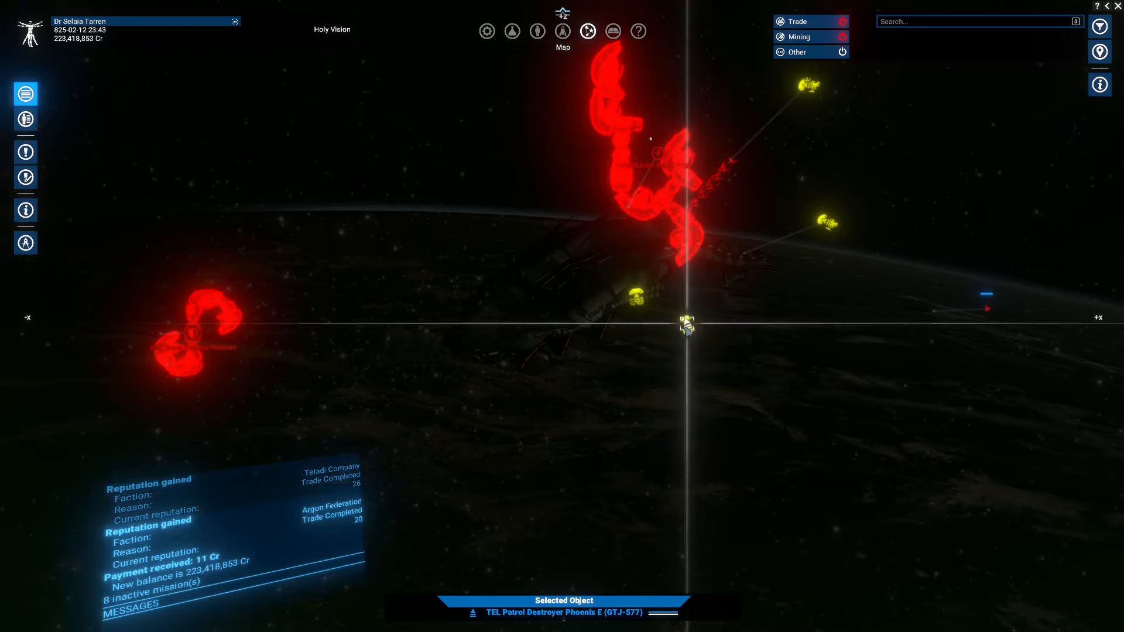
{"action": "right_click", "coordinate": [686, 320]}
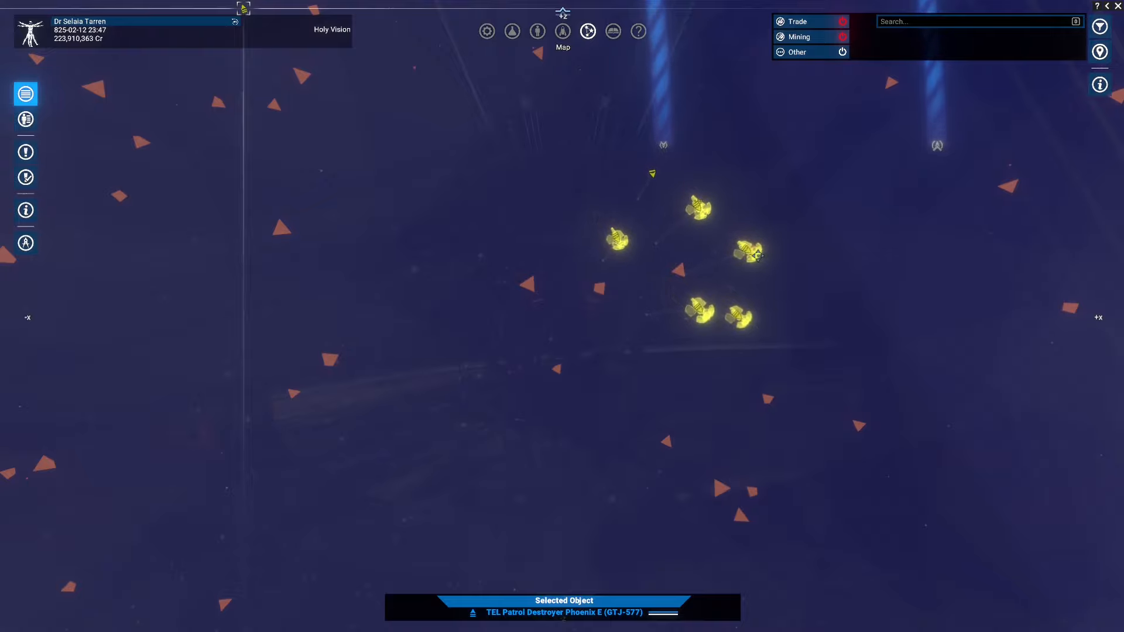
{"action": "mouse_move", "coordinate": [753, 255]}
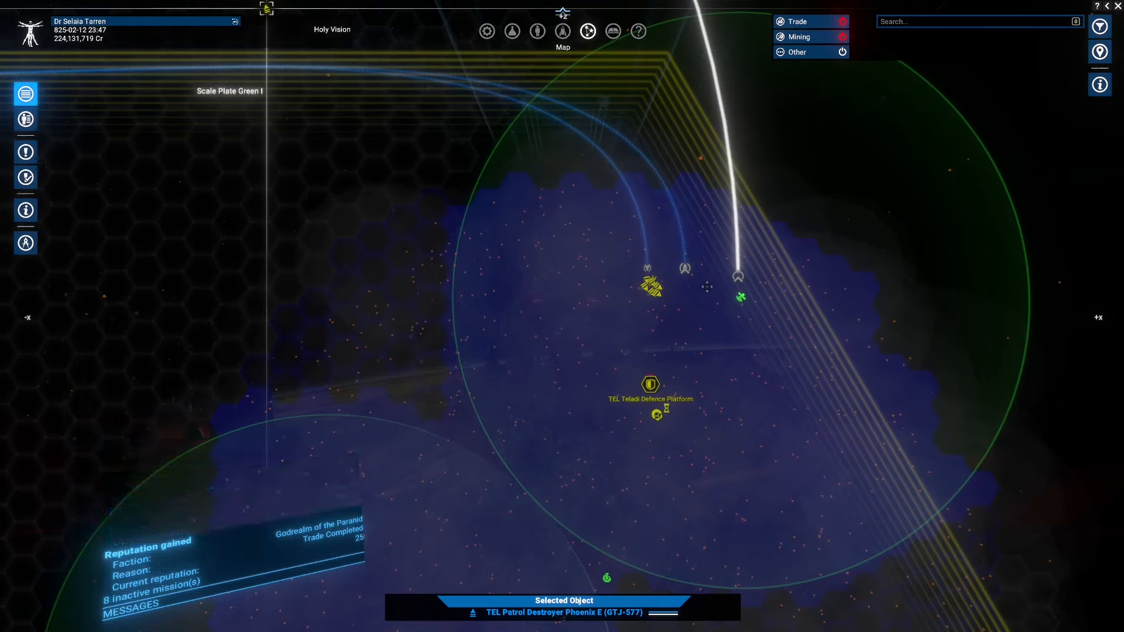
{"action": "mouse_move", "coordinate": [694, 318]}
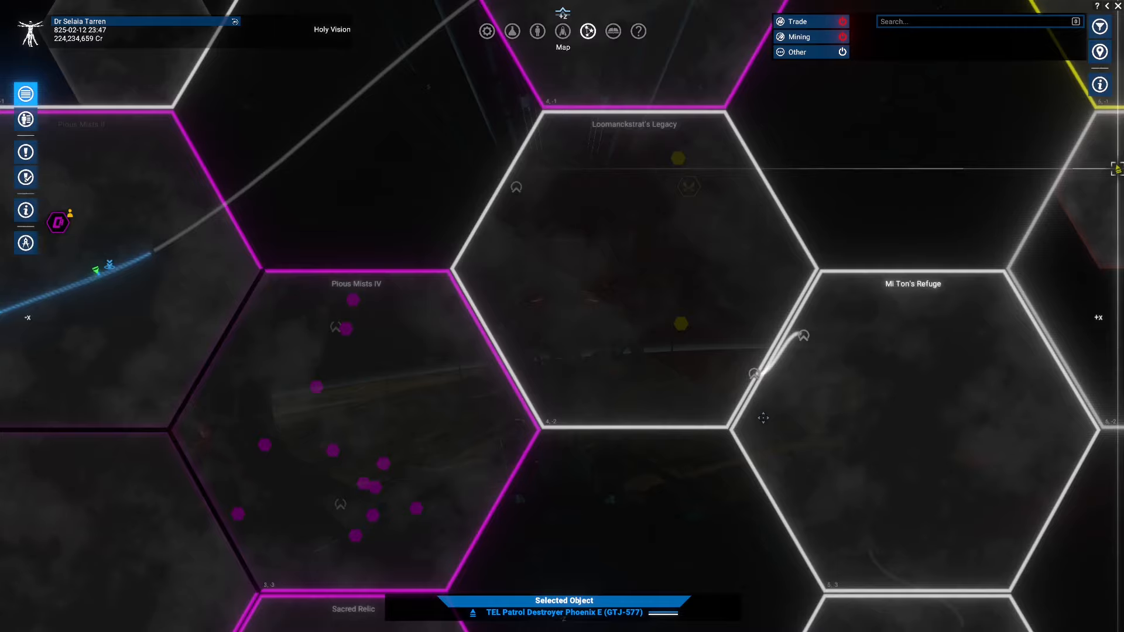
{"action": "mouse_move", "coordinate": [688, 186]}
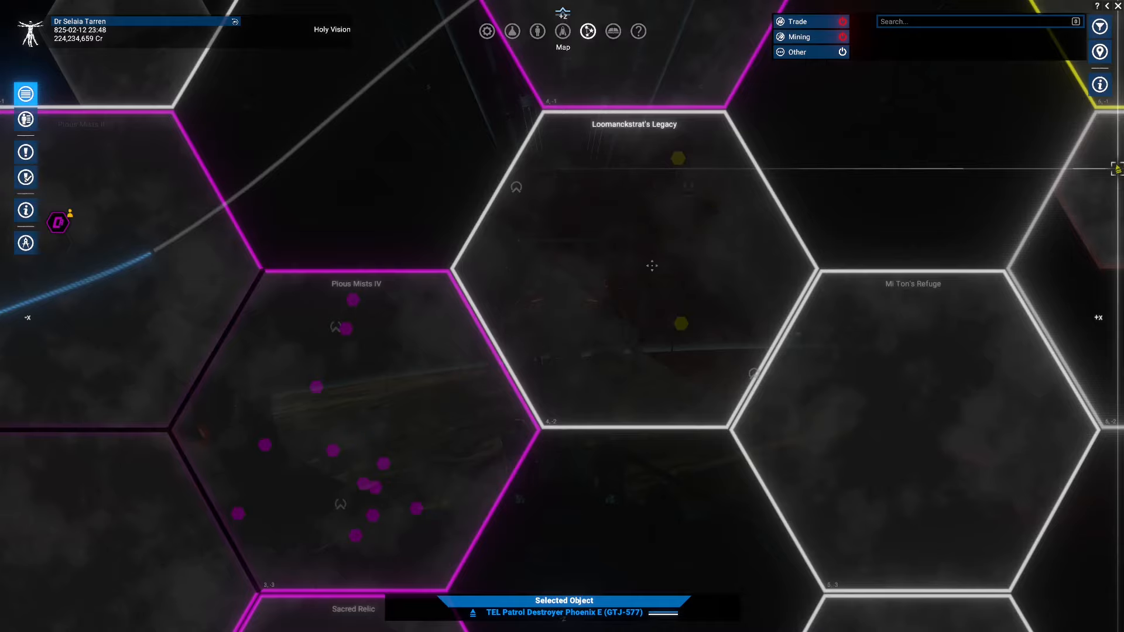
{"action": "mouse_move", "coordinate": [636, 239]}
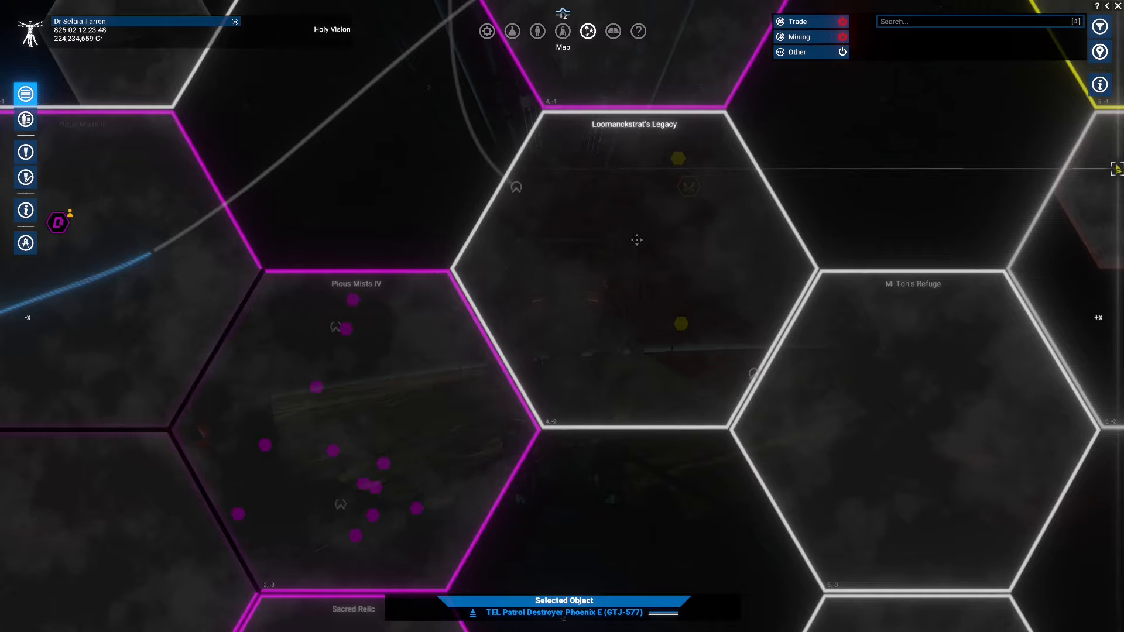
{"action": "mouse_move", "coordinate": [672, 229]}
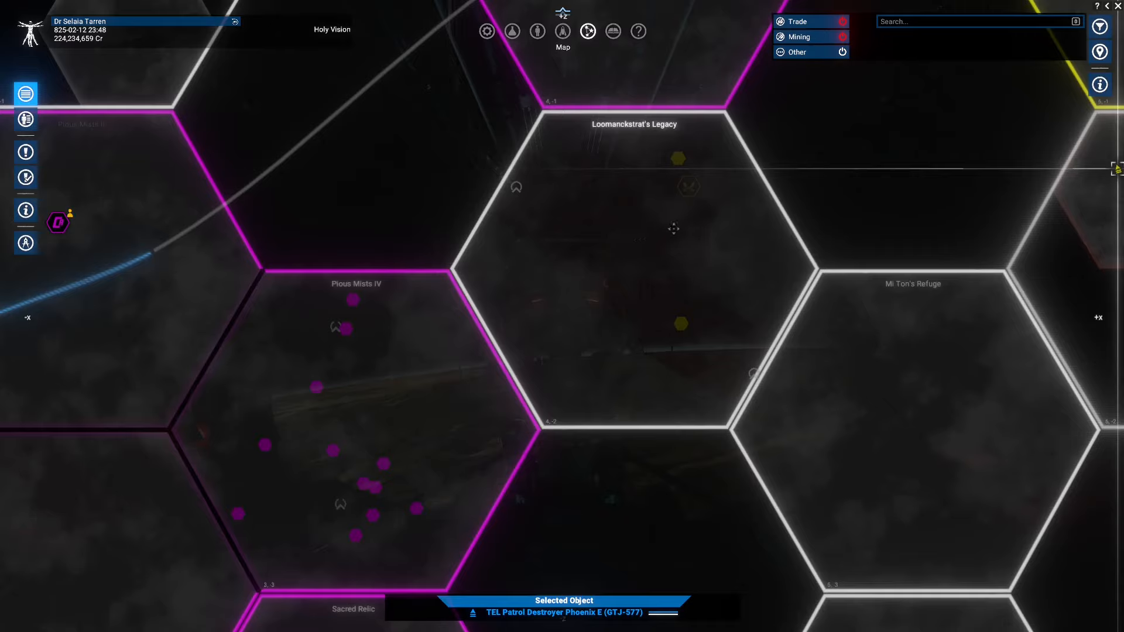
{"action": "mouse_move", "coordinate": [693, 195]}
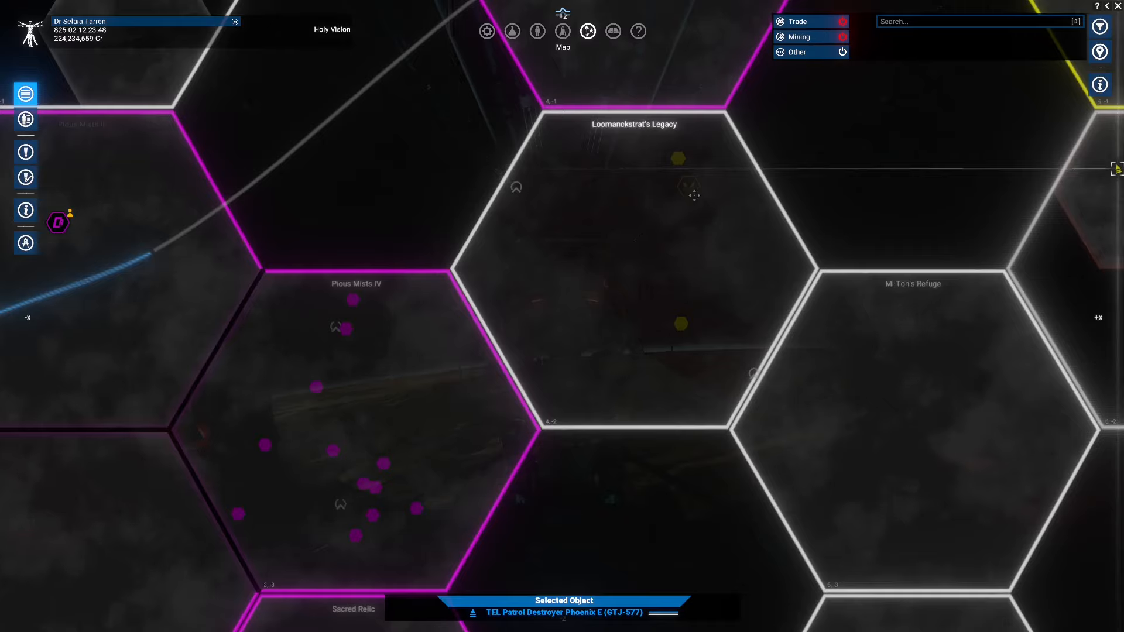
{"action": "mouse_move", "coordinate": [688, 189]}
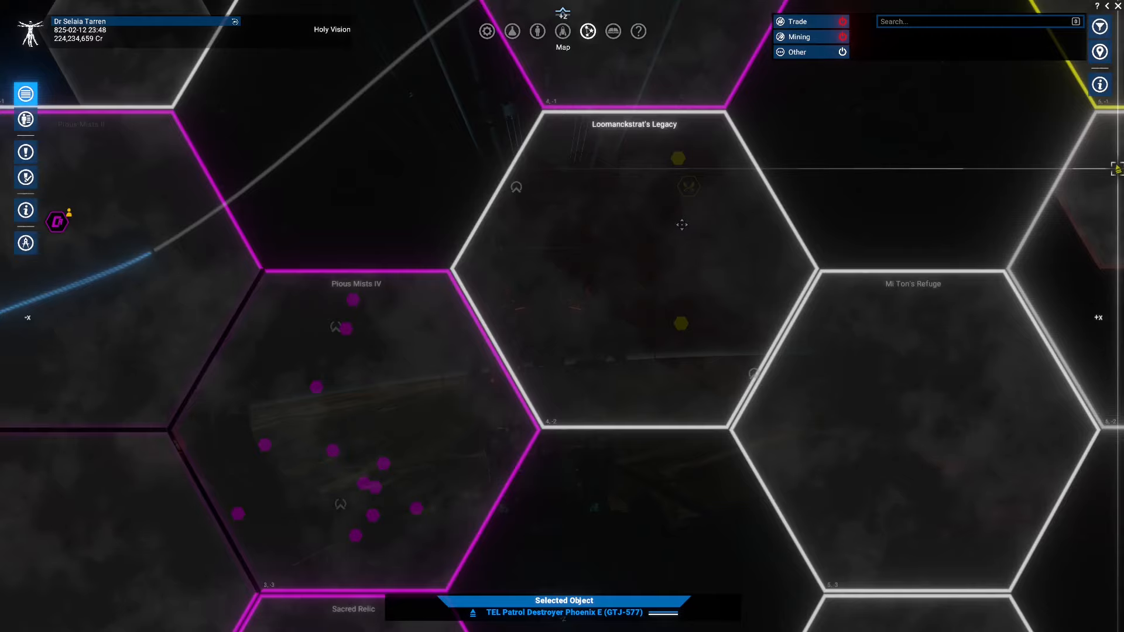
{"action": "mouse_move", "coordinate": [687, 188]}
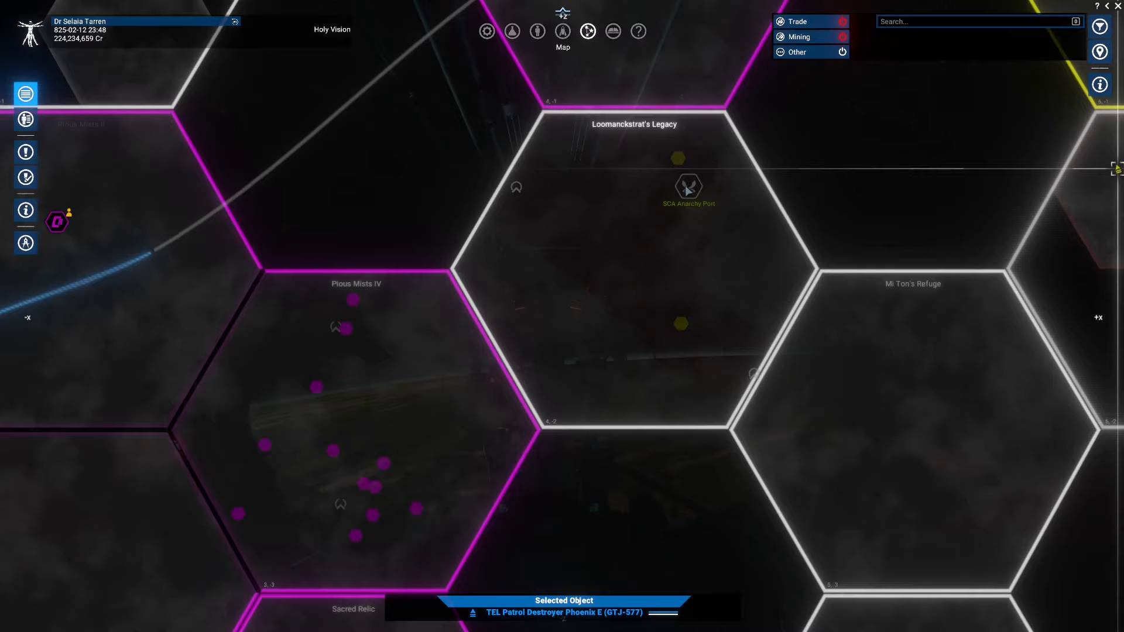
{"action": "mouse_move", "coordinate": [672, 197]}
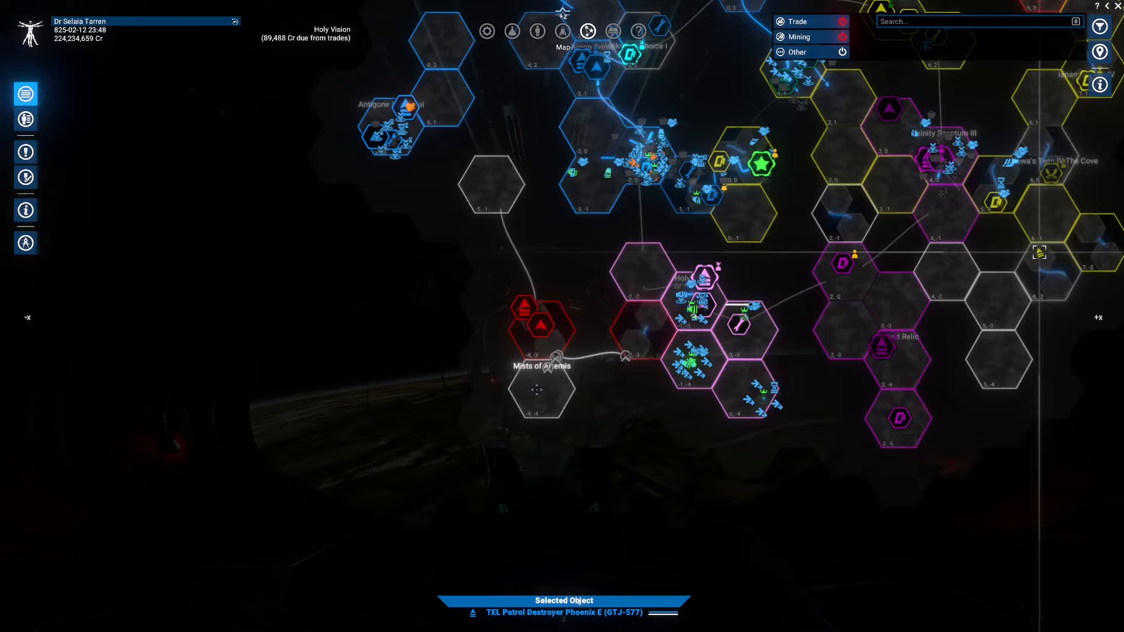
- Zoom in on Mists of Artemis, then out to Profit Center Alpha, Path to Profit and Antigone
{"action": "scroll", "scroll_direction": "up", "scroll_amount": 3}
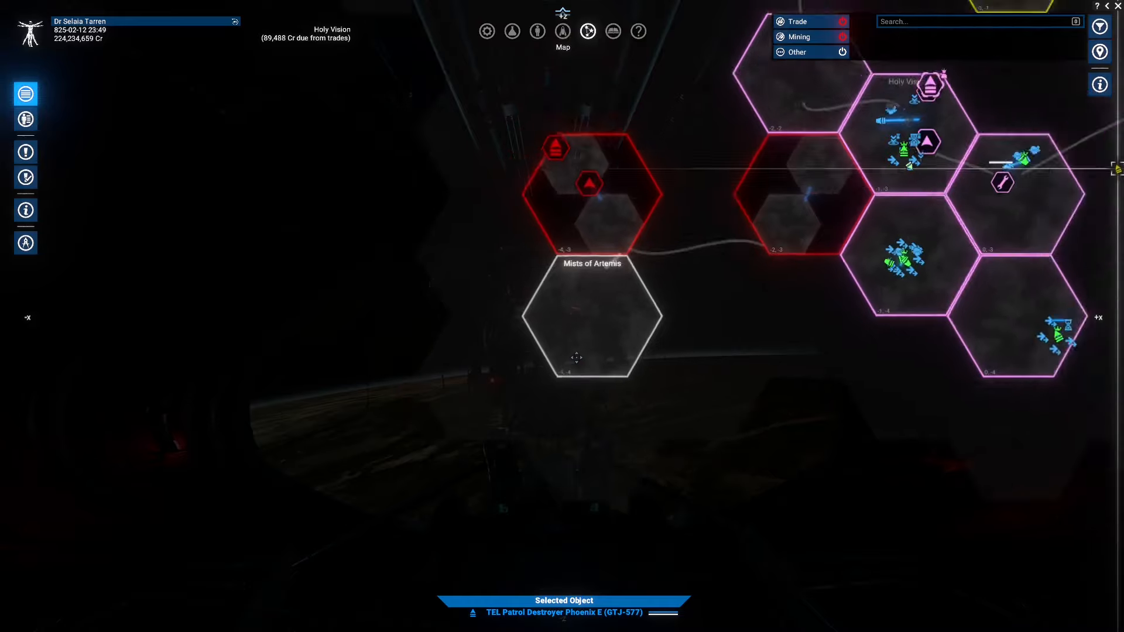
{"action": "scroll", "scroll_direction": "down", "scroll_amount": 3}
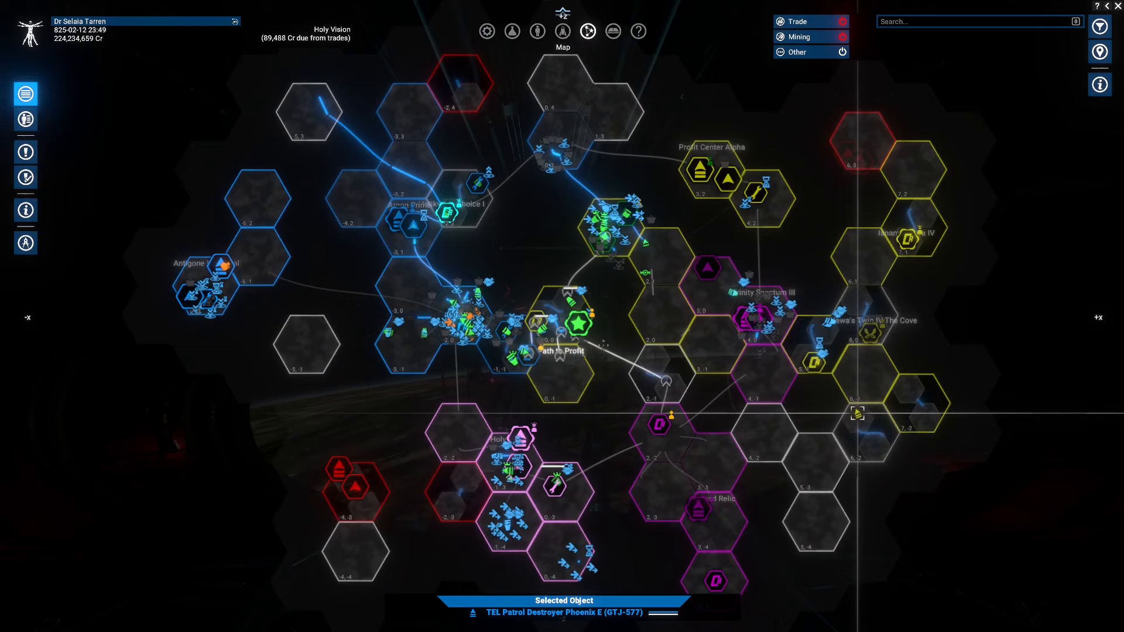
{"action": "mouse_move", "coordinate": [901, 188]}
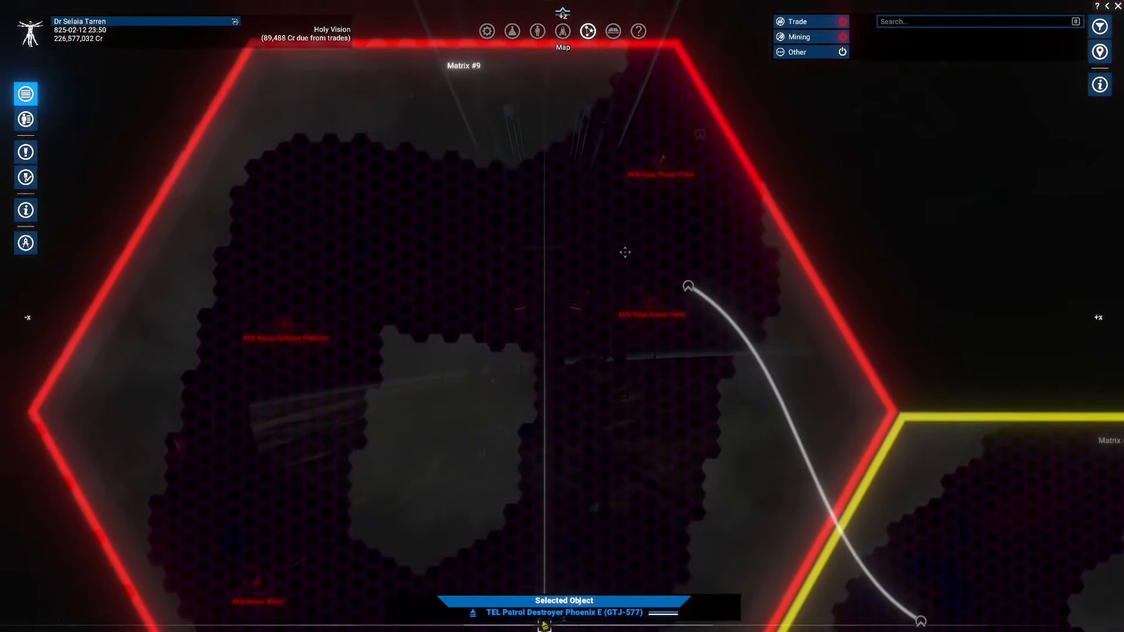
- Zoom the map onto Matrix #9 beside Matrix #451, keeping the Patrol Destroyer selected
{"action": "scroll", "scroll_direction": "down", "scroll_amount": 3}
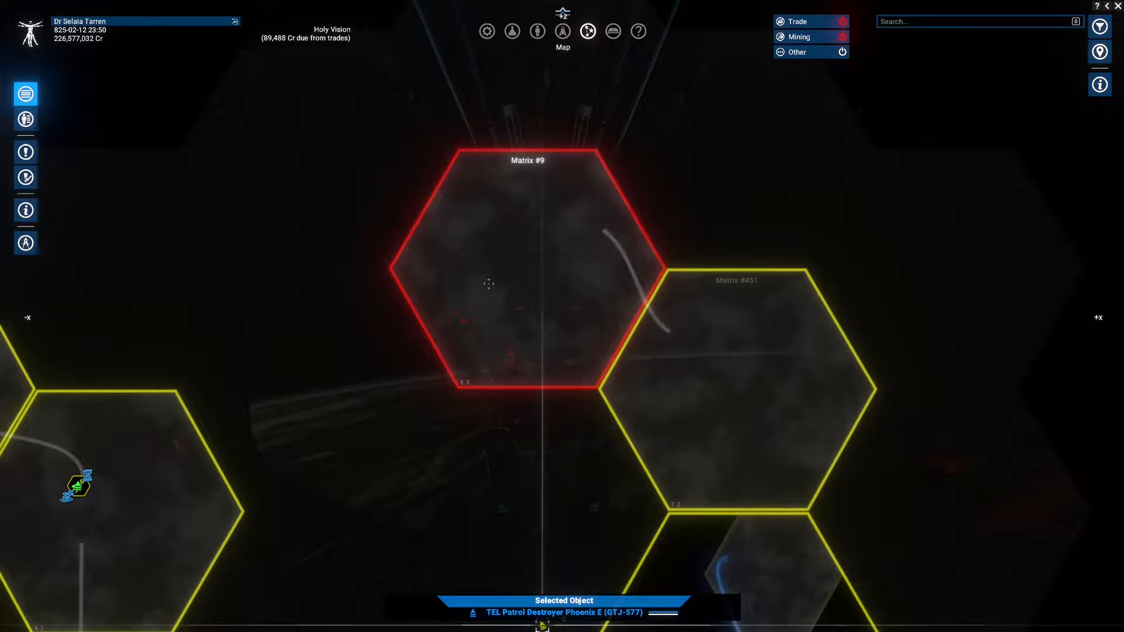